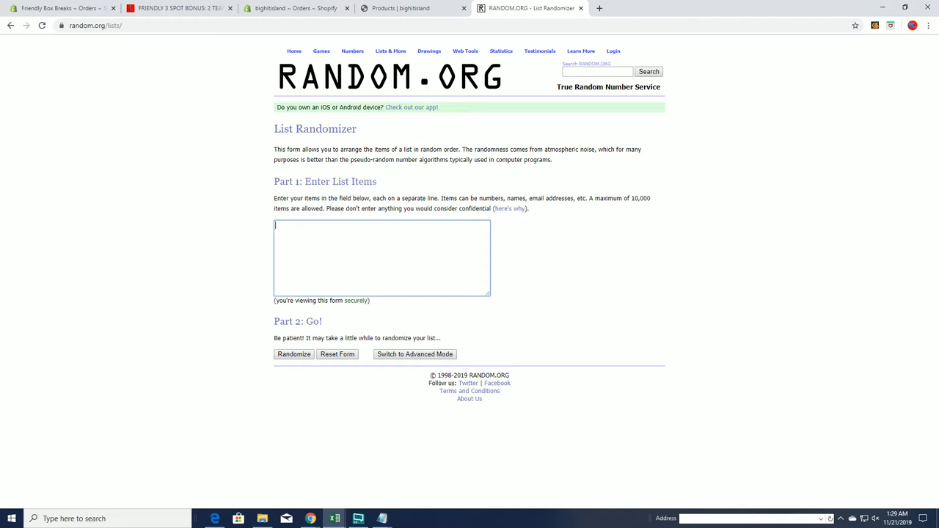
Step: Randomize the 32 owner names, reshuffle with Again!, and select the first few results
{"action": "left_click", "coordinate": [292, 354]}
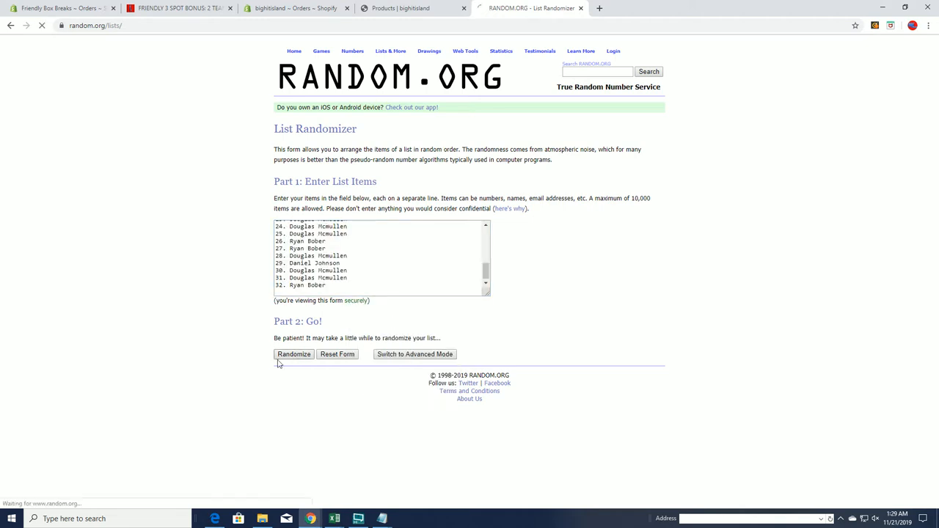
{"action": "left_click", "coordinate": [293, 355]}
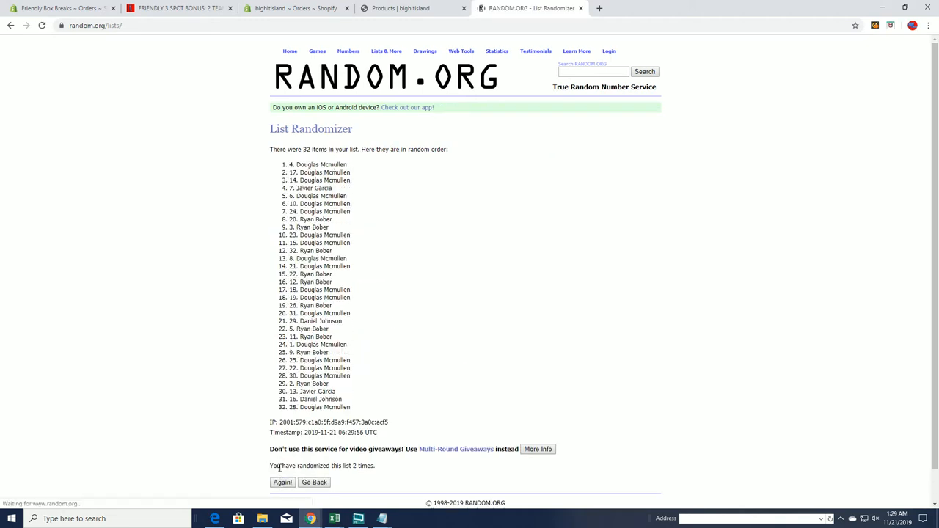
{"action": "left_click", "coordinate": [280, 483]}
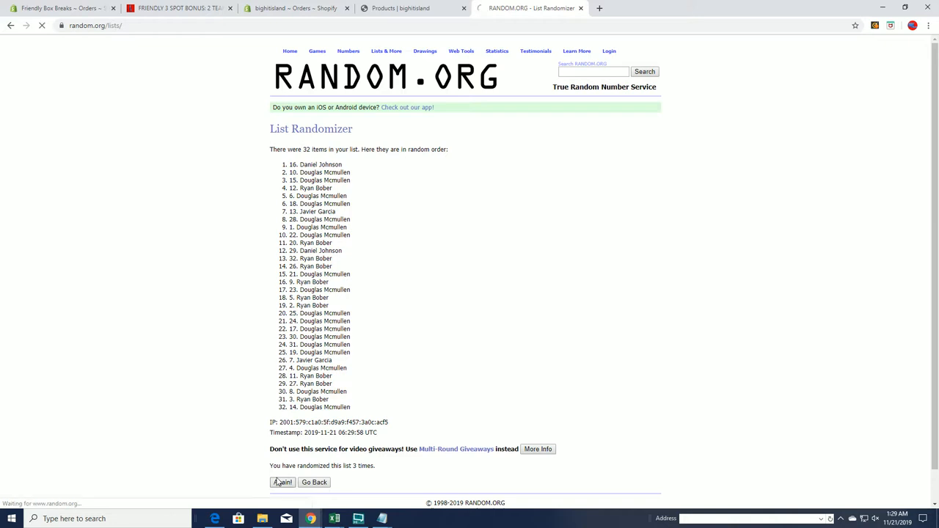
{"action": "left_click", "coordinate": [279, 483]}
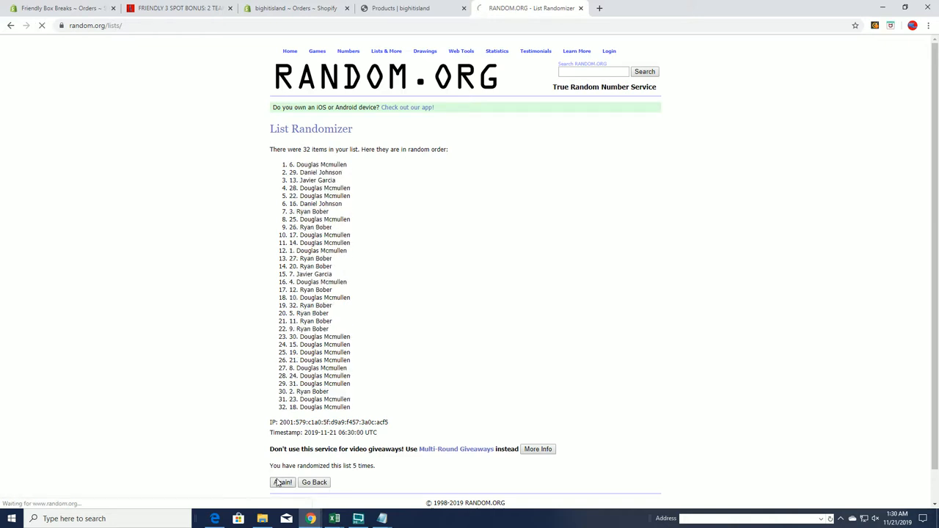
{"action": "left_click", "coordinate": [276, 482]}
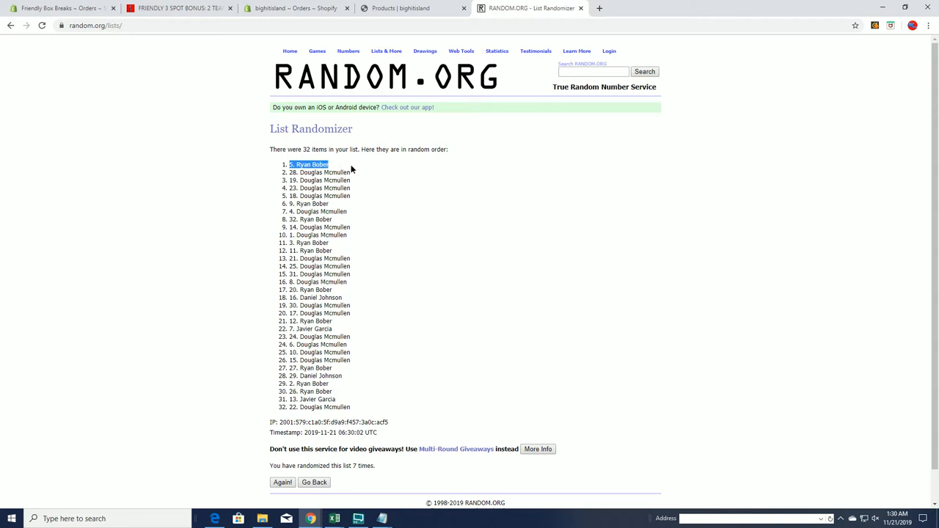
{"action": "left_click_drag", "start_coordinate": [308, 164], "coordinate": [350, 180]}
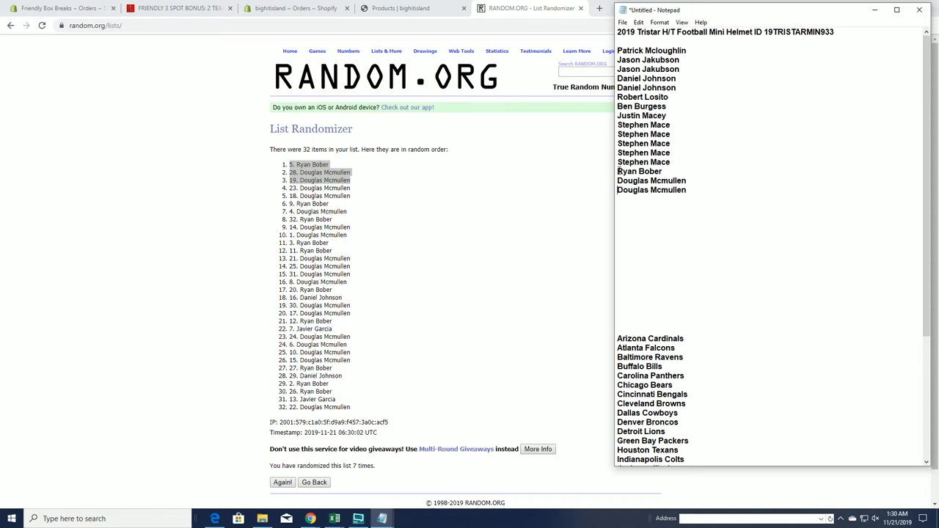
Step: Copy the block of owner names in Notepad to double the list, then minimize Notepad
{"action": "right_click", "coordinate": [646, 70]}
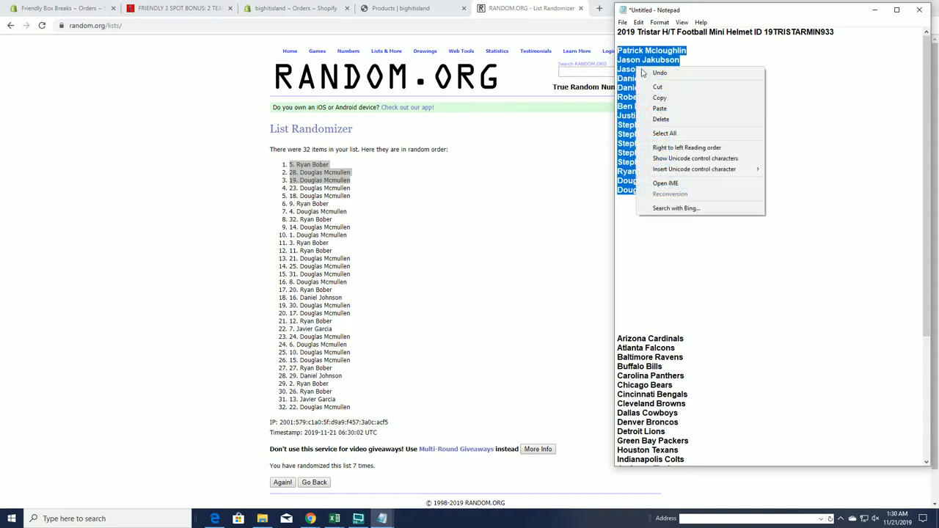
{"action": "left_click", "coordinate": [653, 202]}
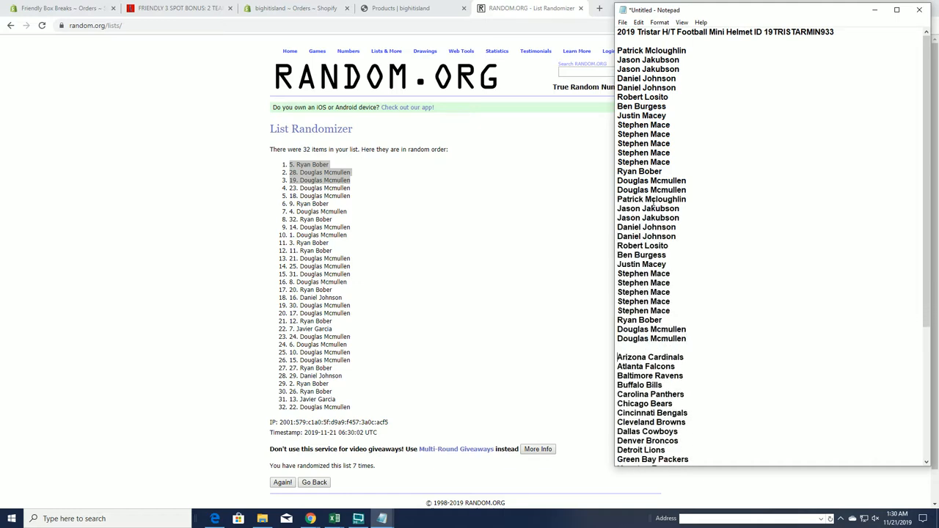
{"action": "scroll", "scroll_direction": "down", "scroll_amount": 3}
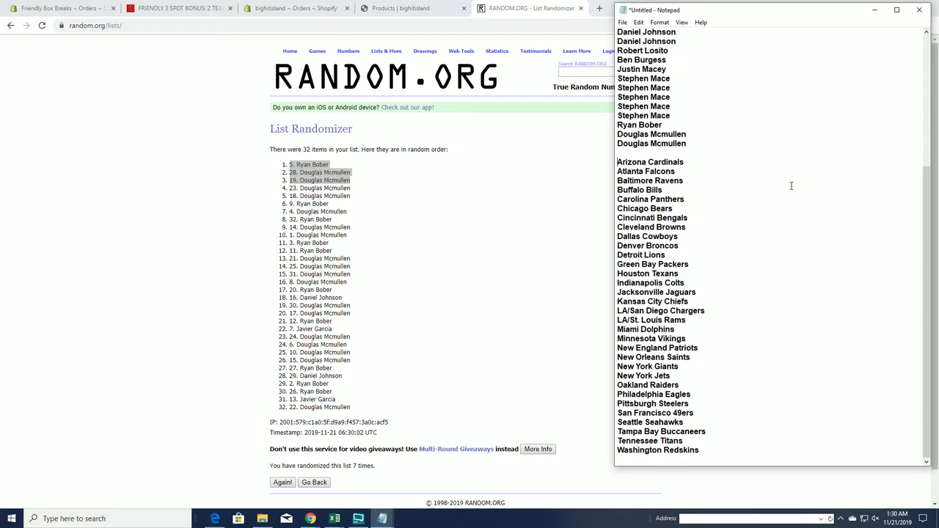
{"action": "left_click", "coordinate": [385, 51]}
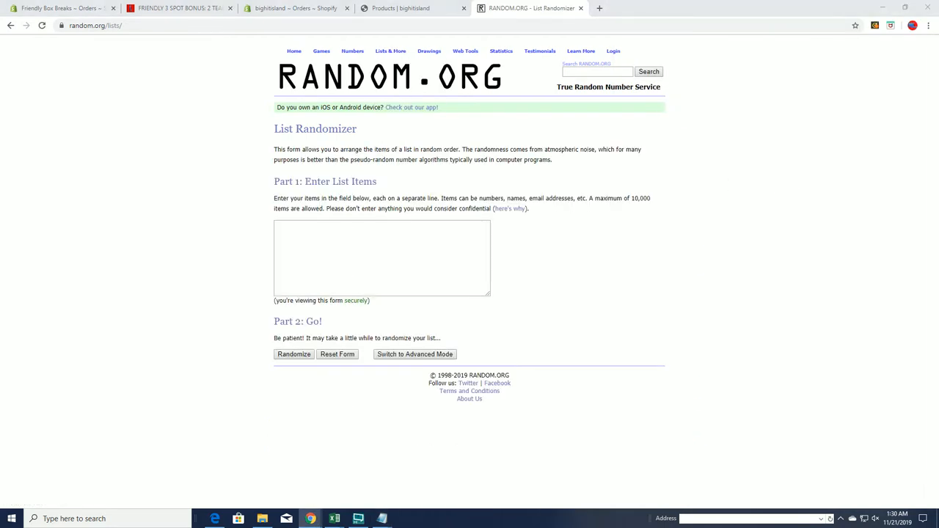
Step: Bring up the Alpha NFL workbook maximized to review the owner and team columns
{"action": "left_click", "coordinate": [335, 518]}
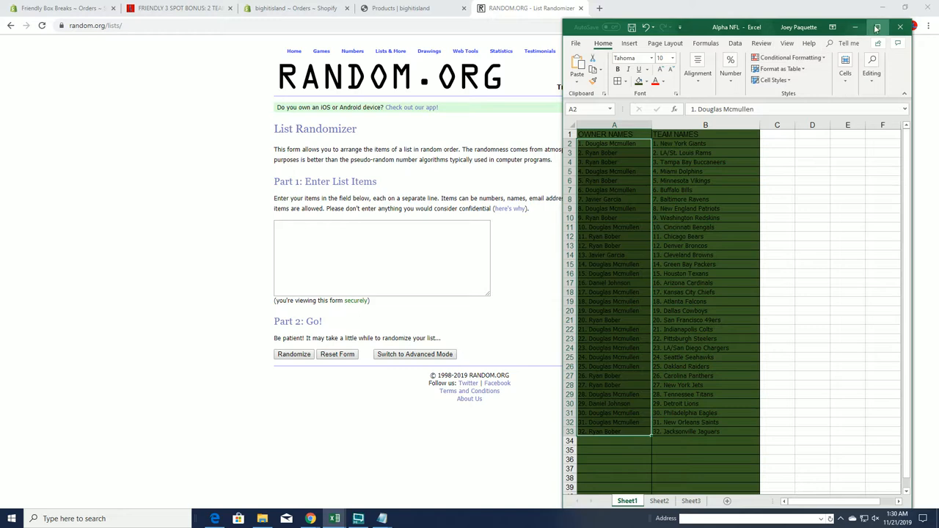
{"action": "left_click", "coordinate": [875, 27]}
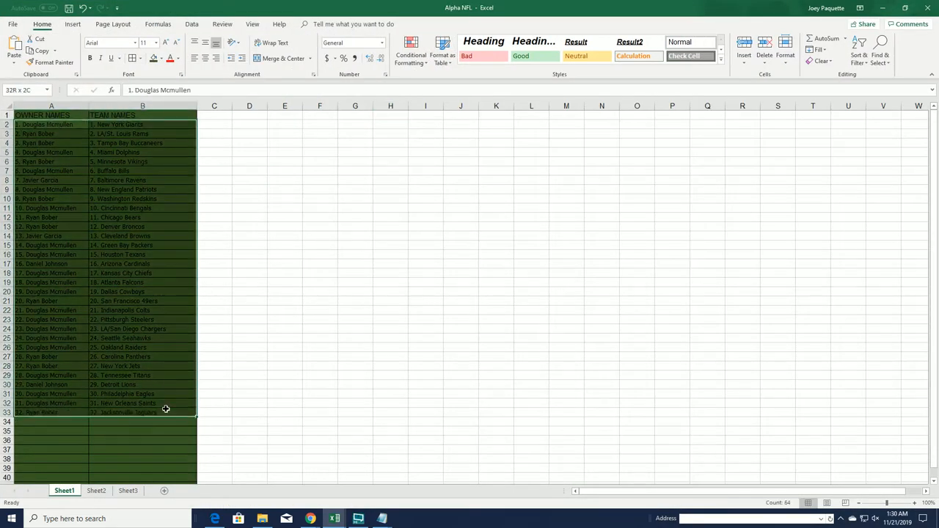
{"action": "left_click", "coordinate": [158, 58]}
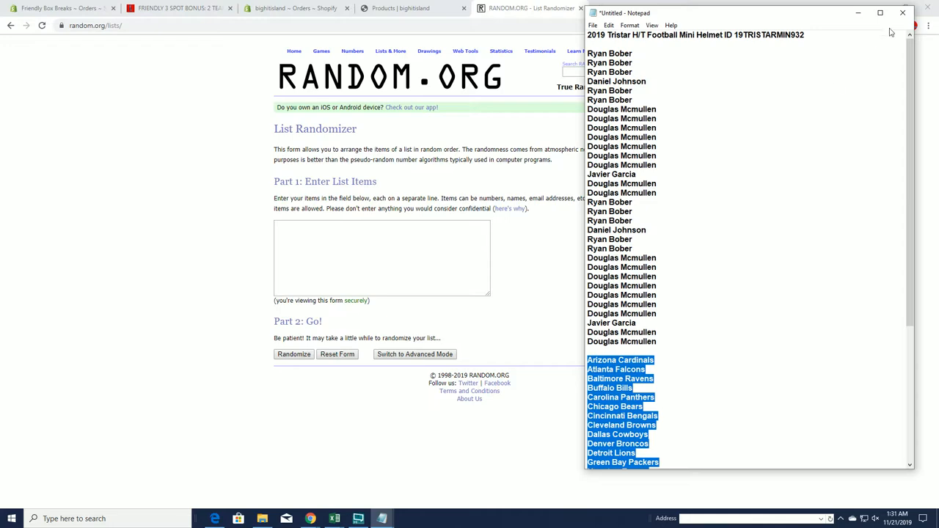
Step: Close the old 932 helmet Notepad without saving and open editing options on the 933 owner names
{"action": "left_click", "coordinate": [921, 14]}
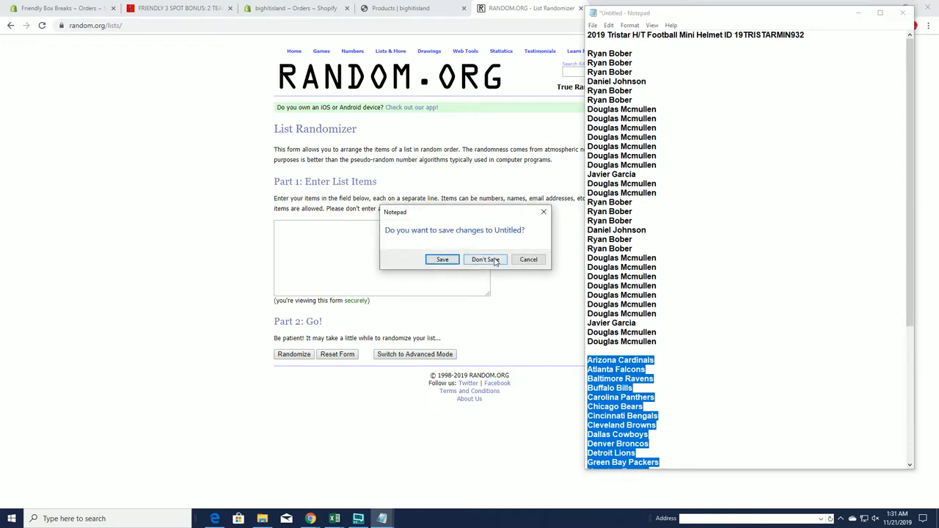
{"action": "left_click", "coordinate": [484, 258]}
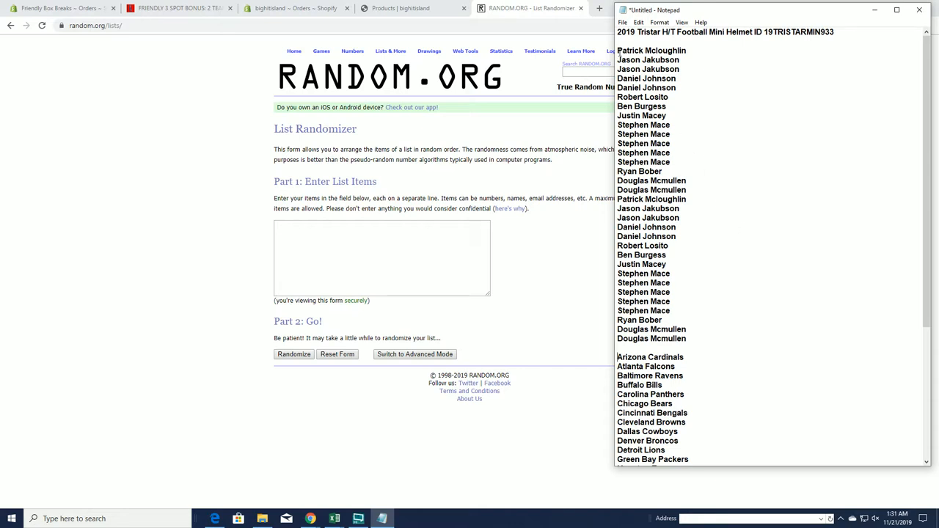
{"action": "right_click", "coordinate": [660, 181]}
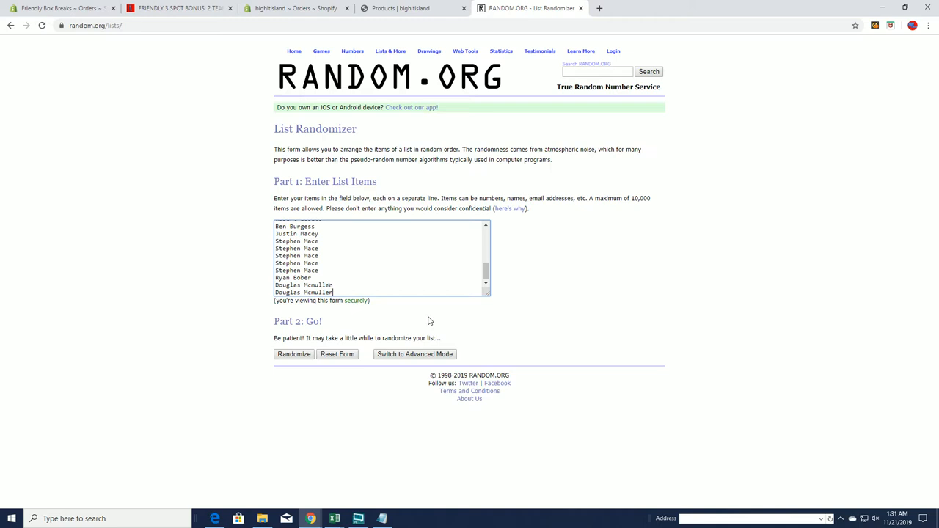
Step: Randomize the doubled owner list, then reshuffle it four more times with Again!
{"action": "left_click", "coordinate": [292, 354]}
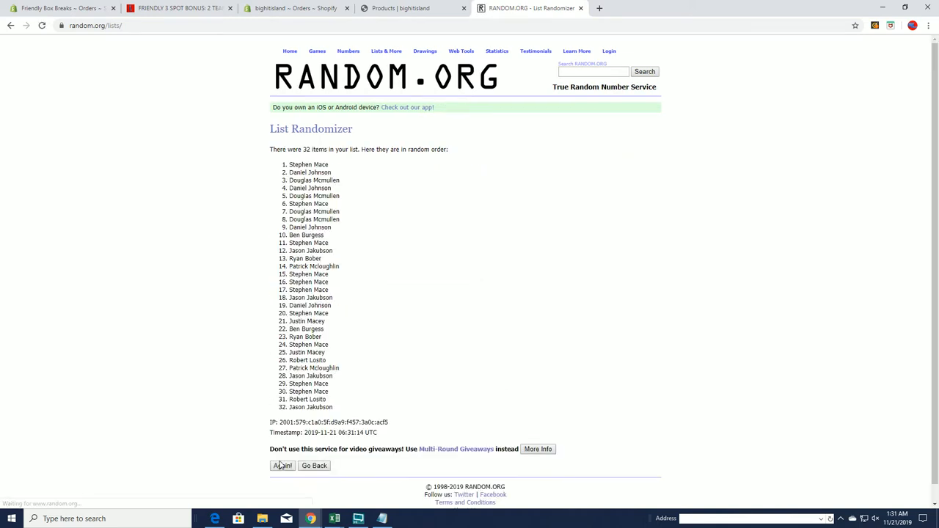
{"action": "left_click", "coordinate": [281, 466]}
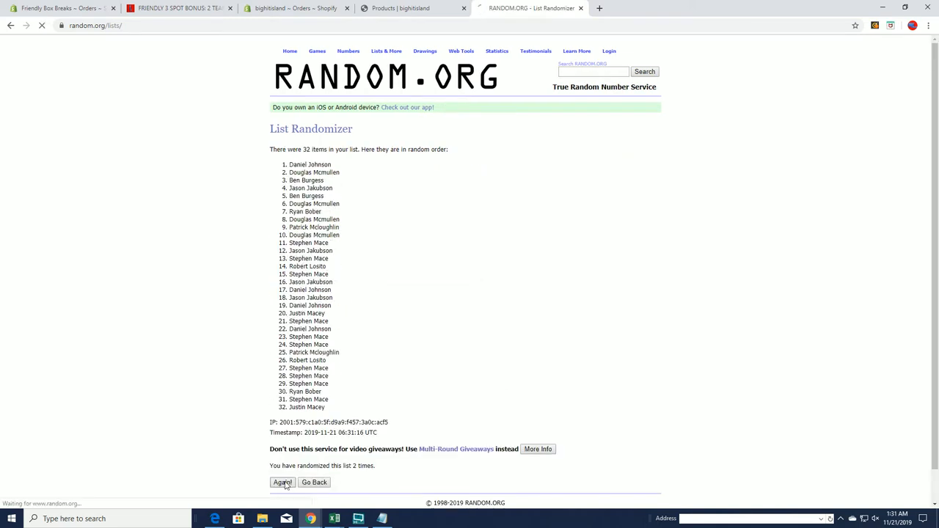
{"action": "left_click", "coordinate": [278, 482]}
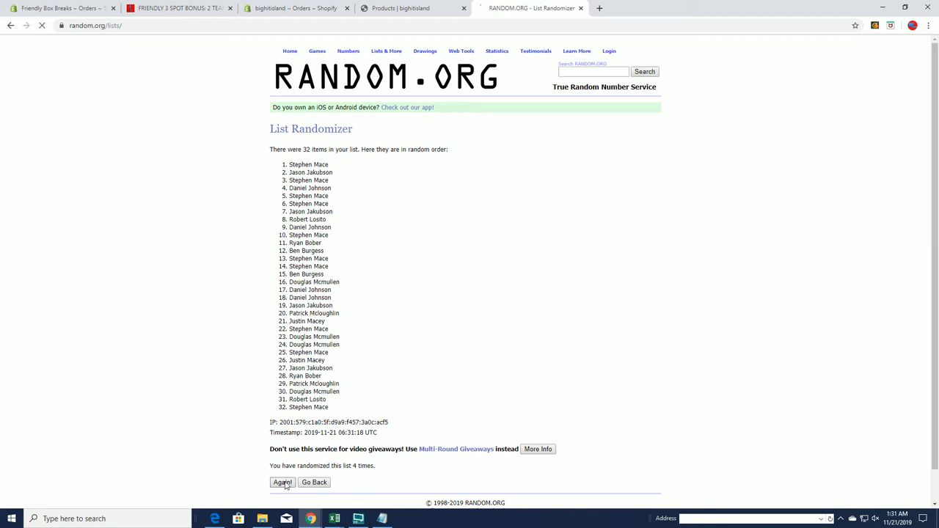
{"action": "left_click", "coordinate": [280, 482]}
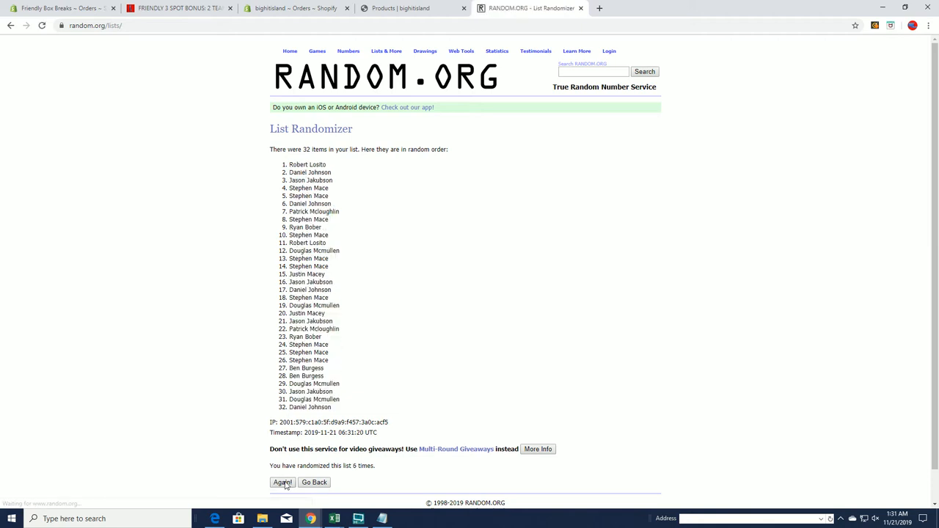
{"action": "left_click", "coordinate": [276, 482]}
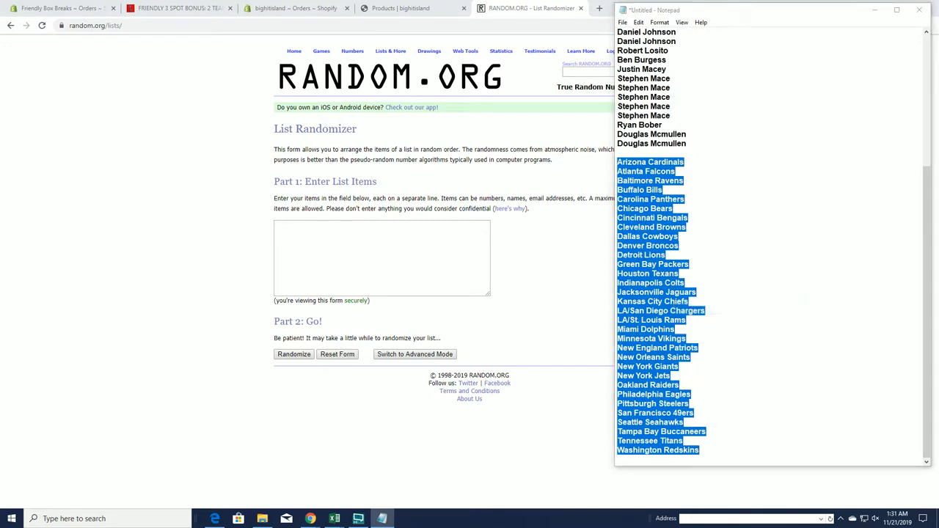
Step: Shuffle the 32 team names repeatedly, select the final randomized list, and switch to Excel
{"action": "left_click", "coordinate": [293, 354]}
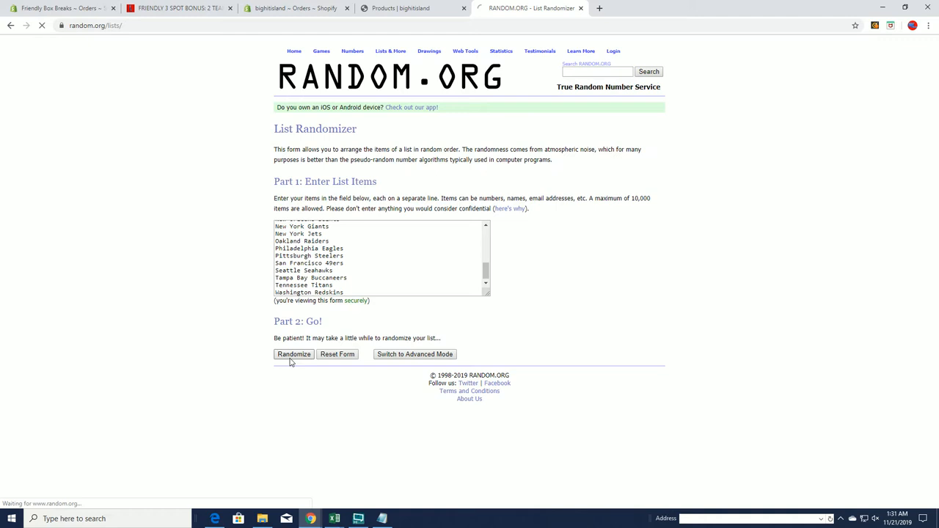
{"action": "left_click", "coordinate": [292, 354]}
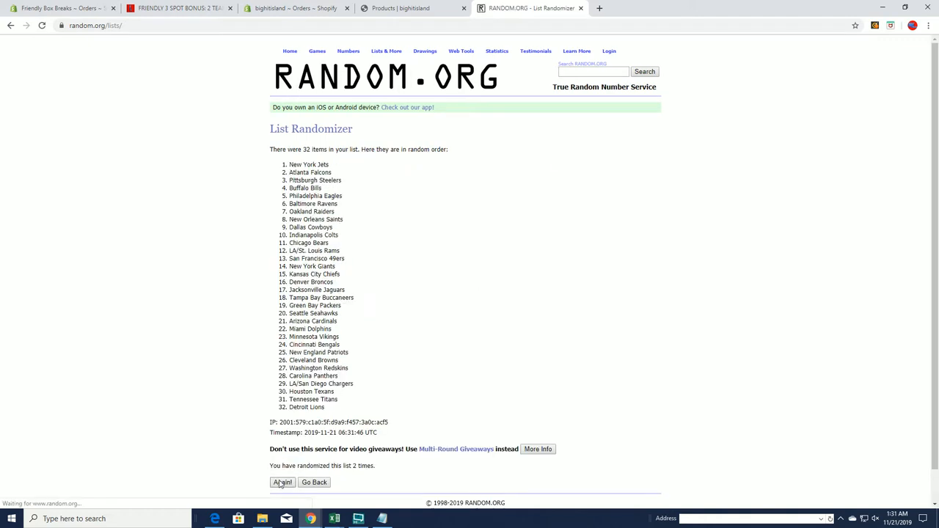
{"action": "left_click", "coordinate": [282, 483]}
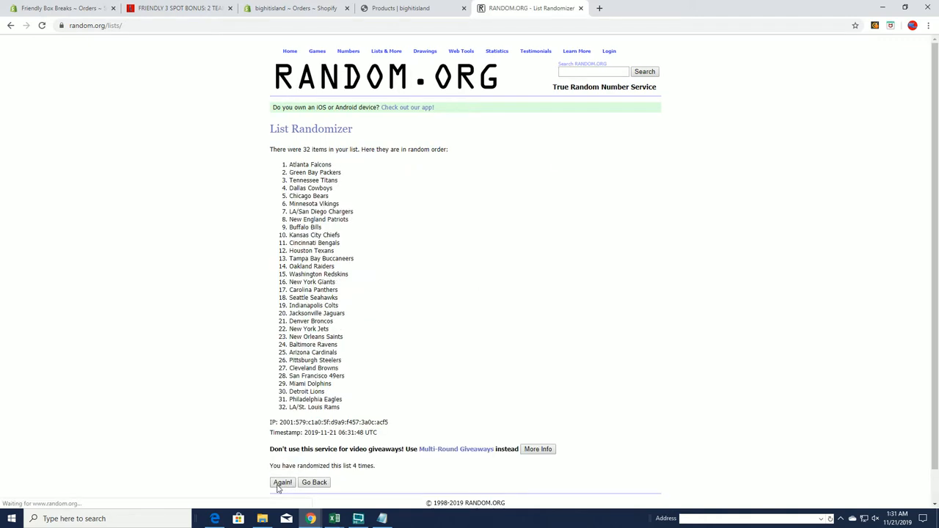
{"action": "left_click", "coordinate": [281, 483]}
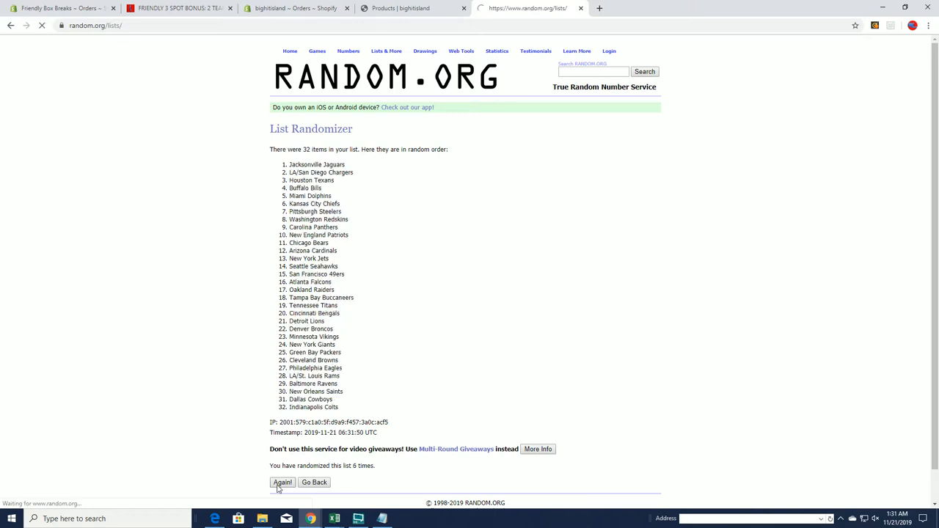
{"action": "left_click", "coordinate": [281, 482]}
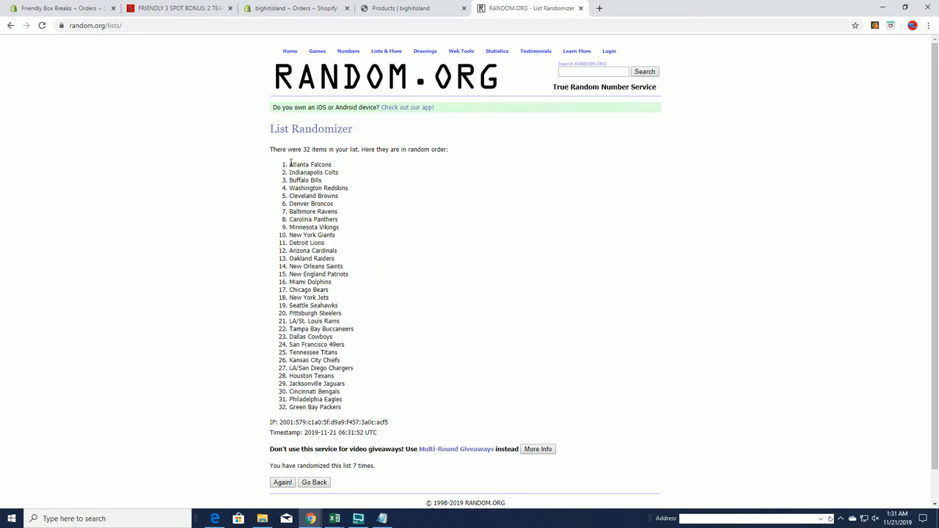
{"action": "left_click_drag", "start_coordinate": [290, 164], "coordinate": [358, 407]}
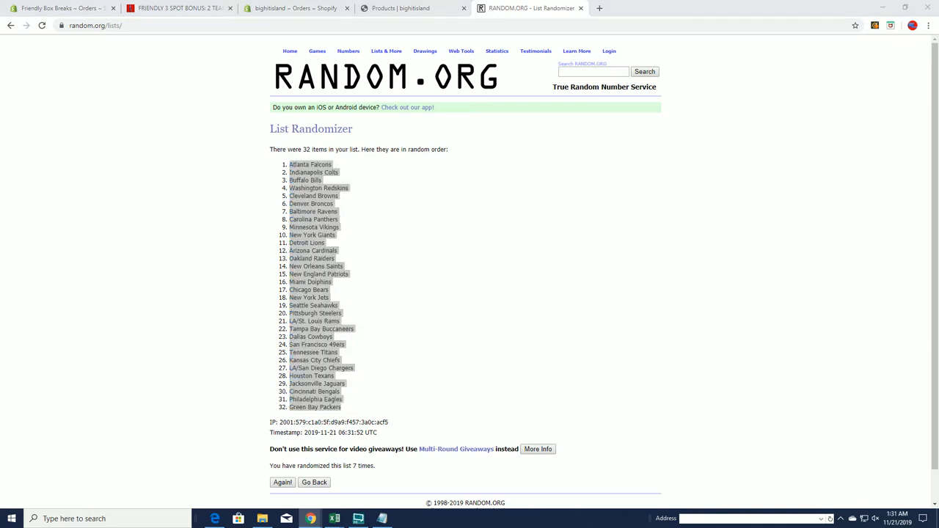
{"action": "left_click", "coordinate": [333, 518]}
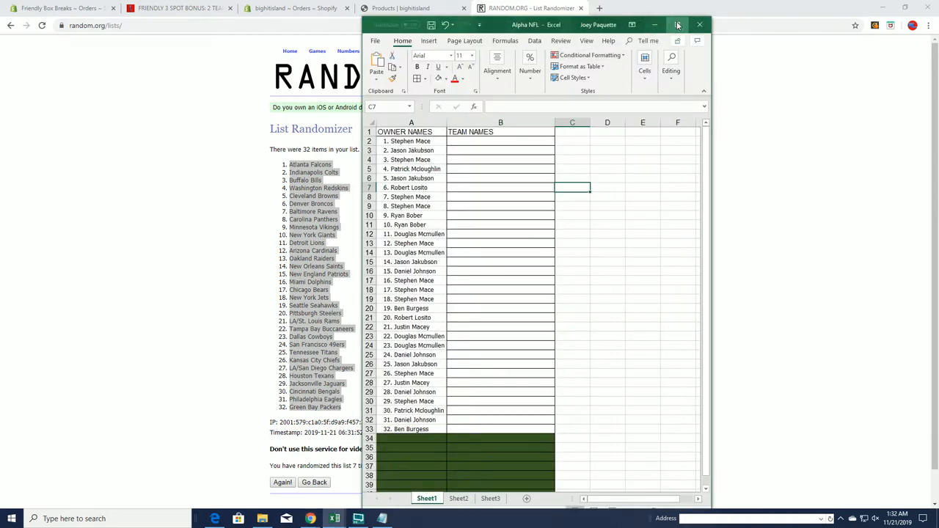
Step: Put the randomized teams into Excel's TEAM NAMES column and widen column B to fit
{"action": "left_click", "coordinate": [677, 24]}
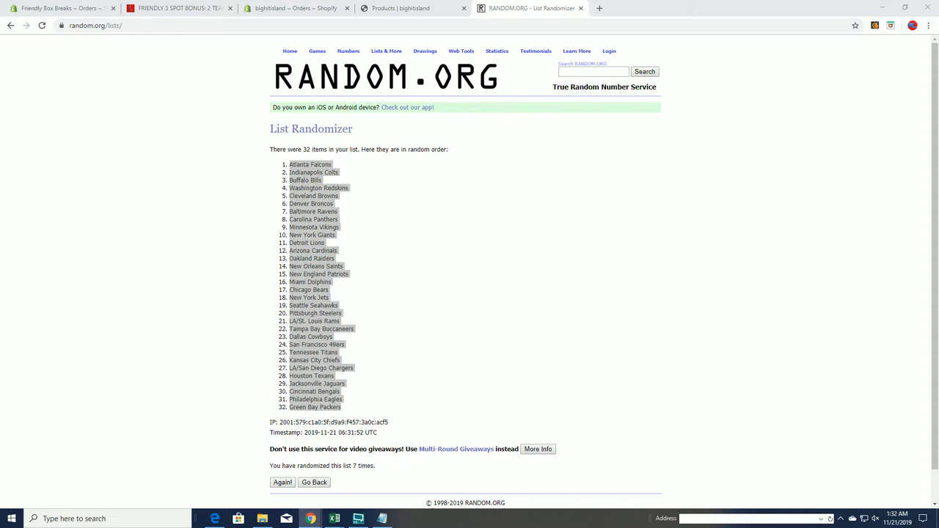
{"action": "left_click", "coordinate": [332, 518]}
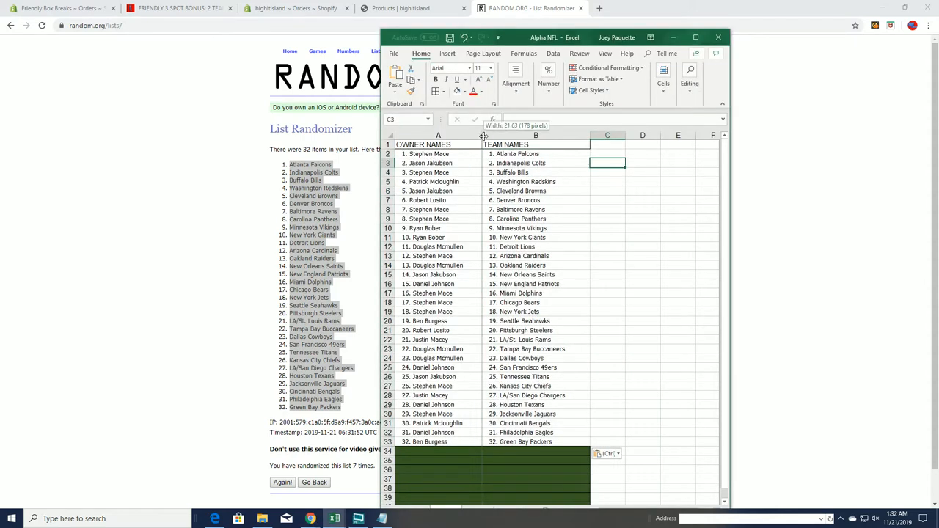
{"action": "left_click", "coordinate": [694, 36]}
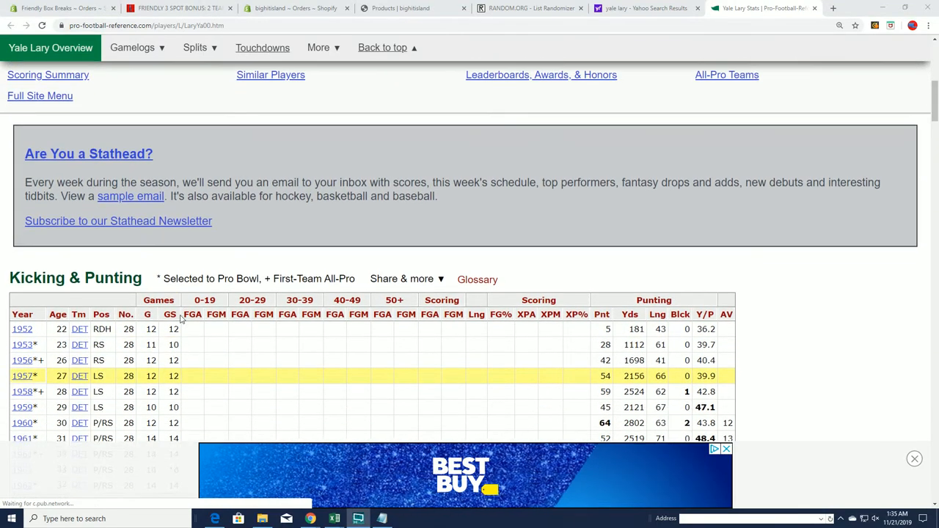
{"action": "scroll", "scroll_direction": "down", "scroll_amount": 3}
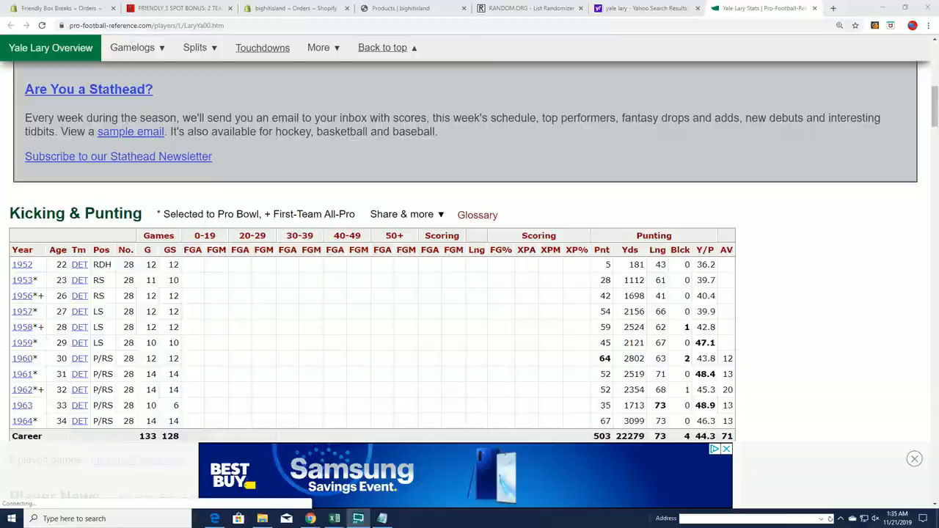
{"action": "left_click", "coordinate": [356, 517]}
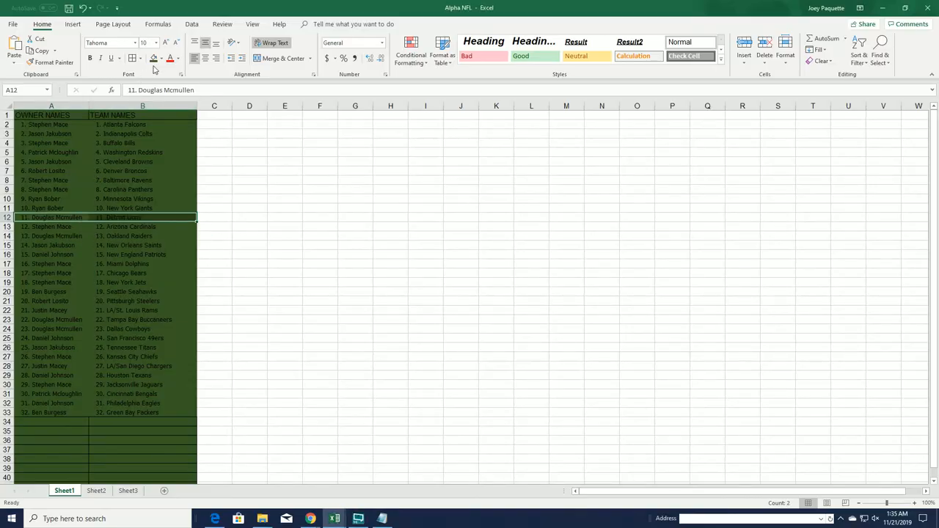
{"action": "left_click", "coordinate": [153, 59]}
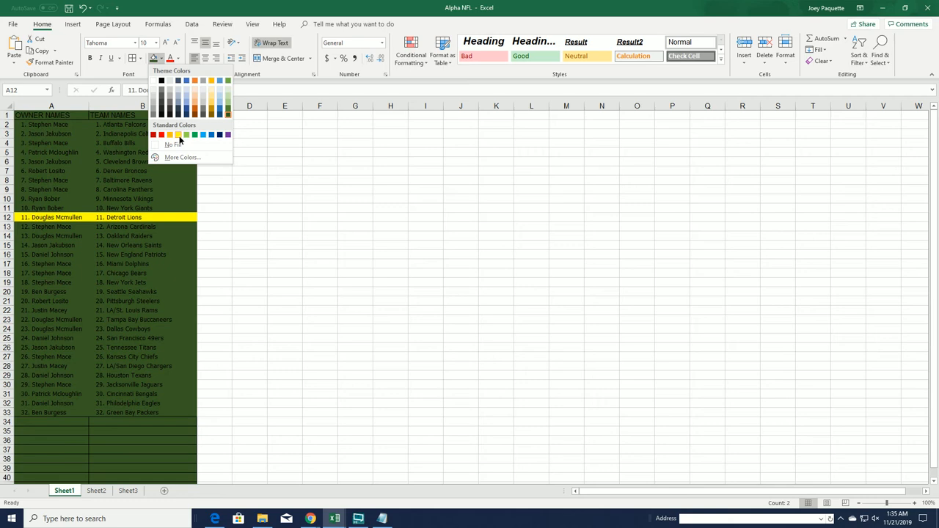